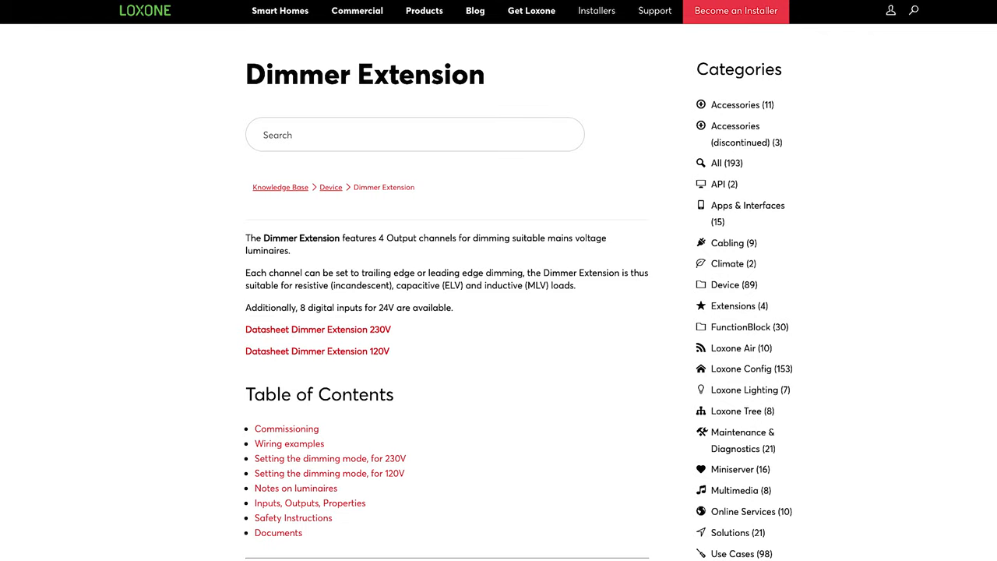
{"action": "scroll", "scroll_direction": "down", "scroll_amount": 3}
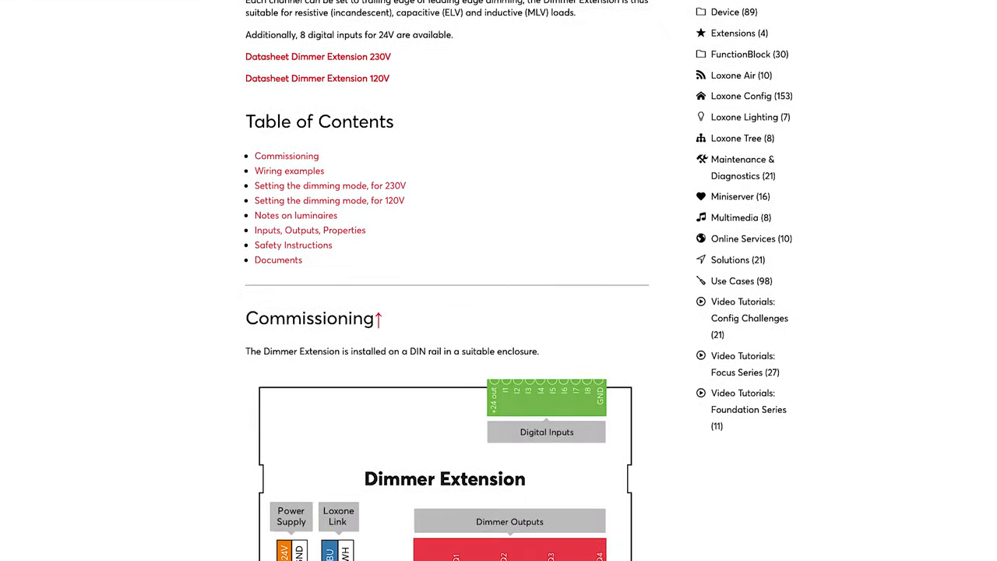